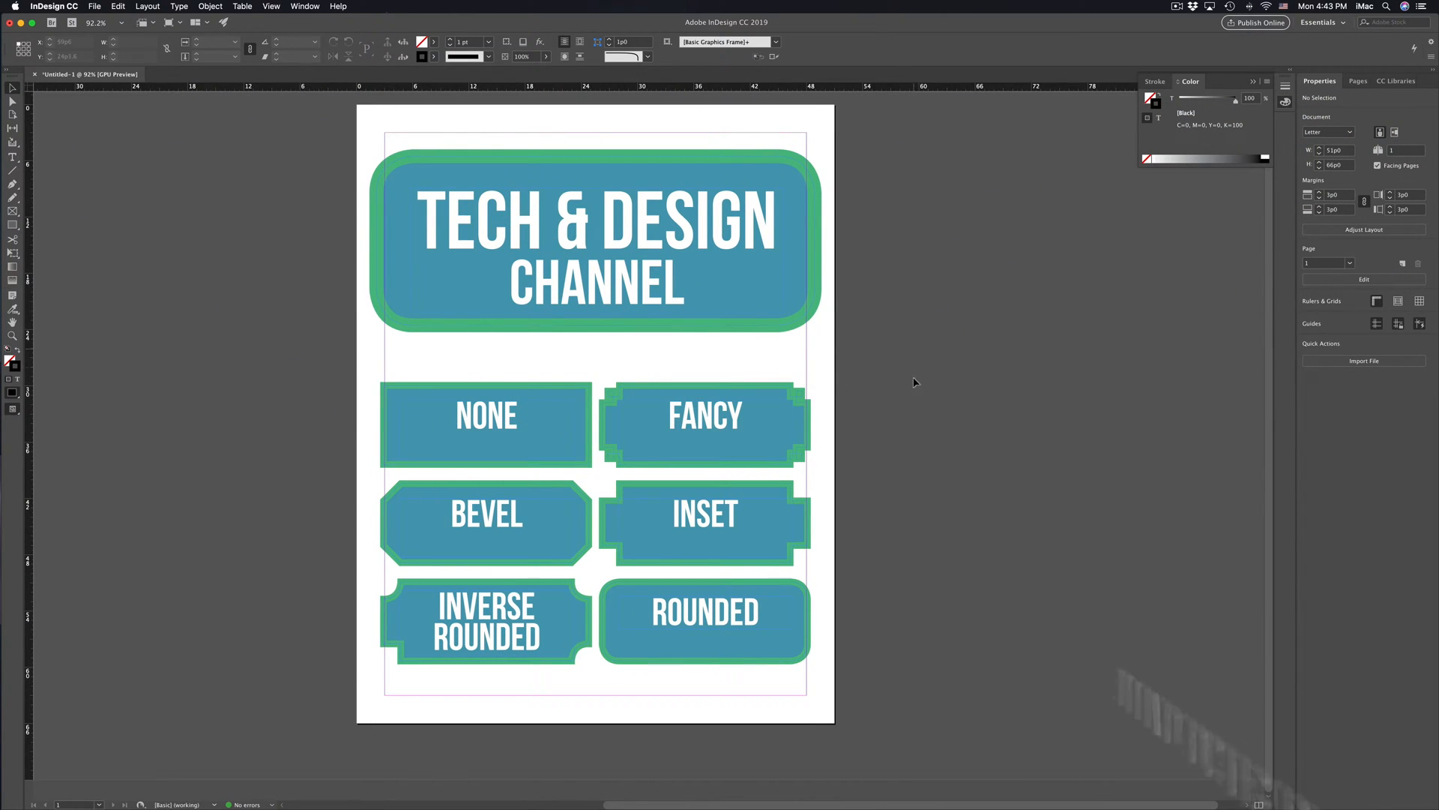
# Move the five styled example frames onto the pasteboard, leaving only the NONE rectangle
pyautogui.click(705, 621)
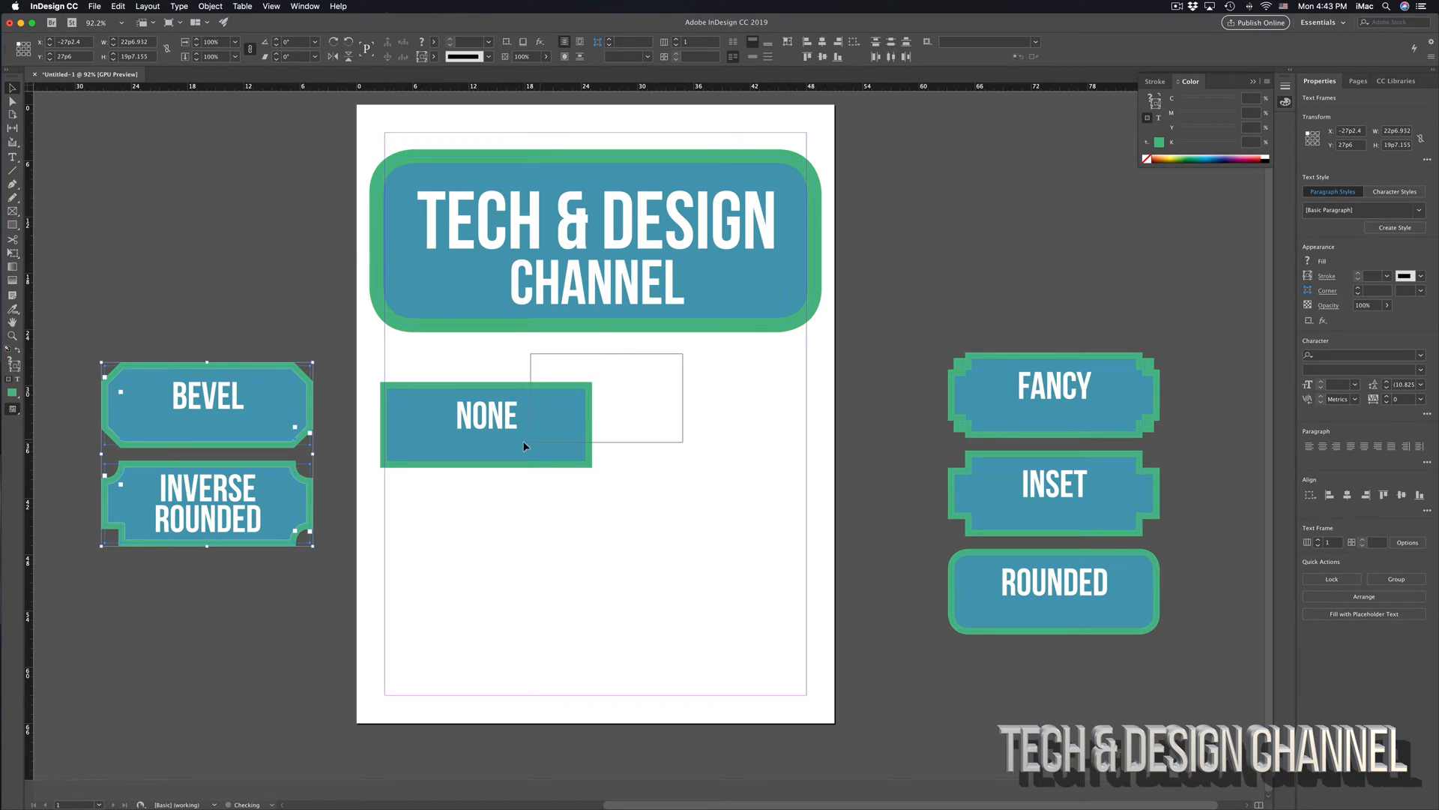
# Zoom in on the plain blue rectangle with green stroke and select it
pyautogui.moveTo(486, 424); pyautogui.dragTo(569, 458)
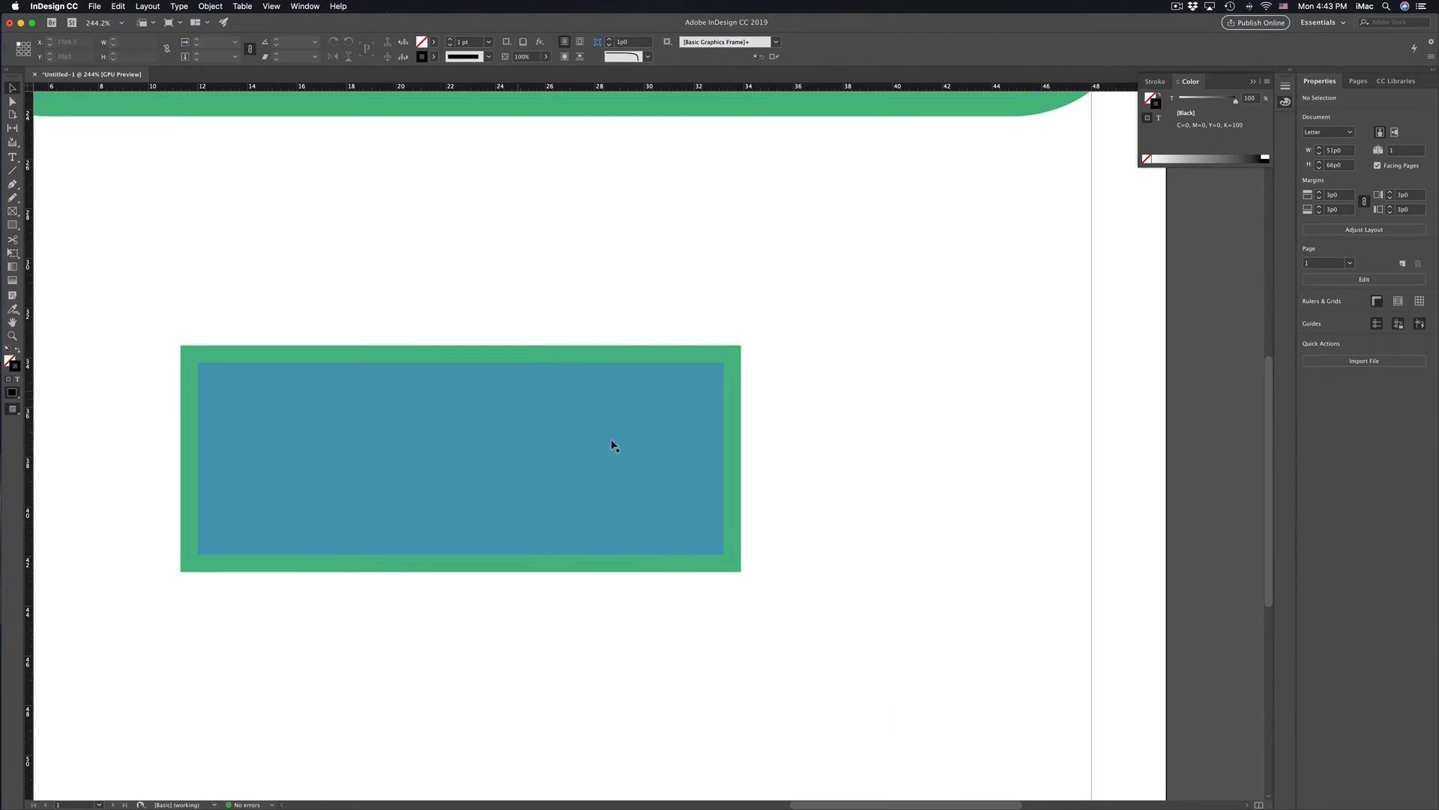
pyautogui.moveTo(522, 432)
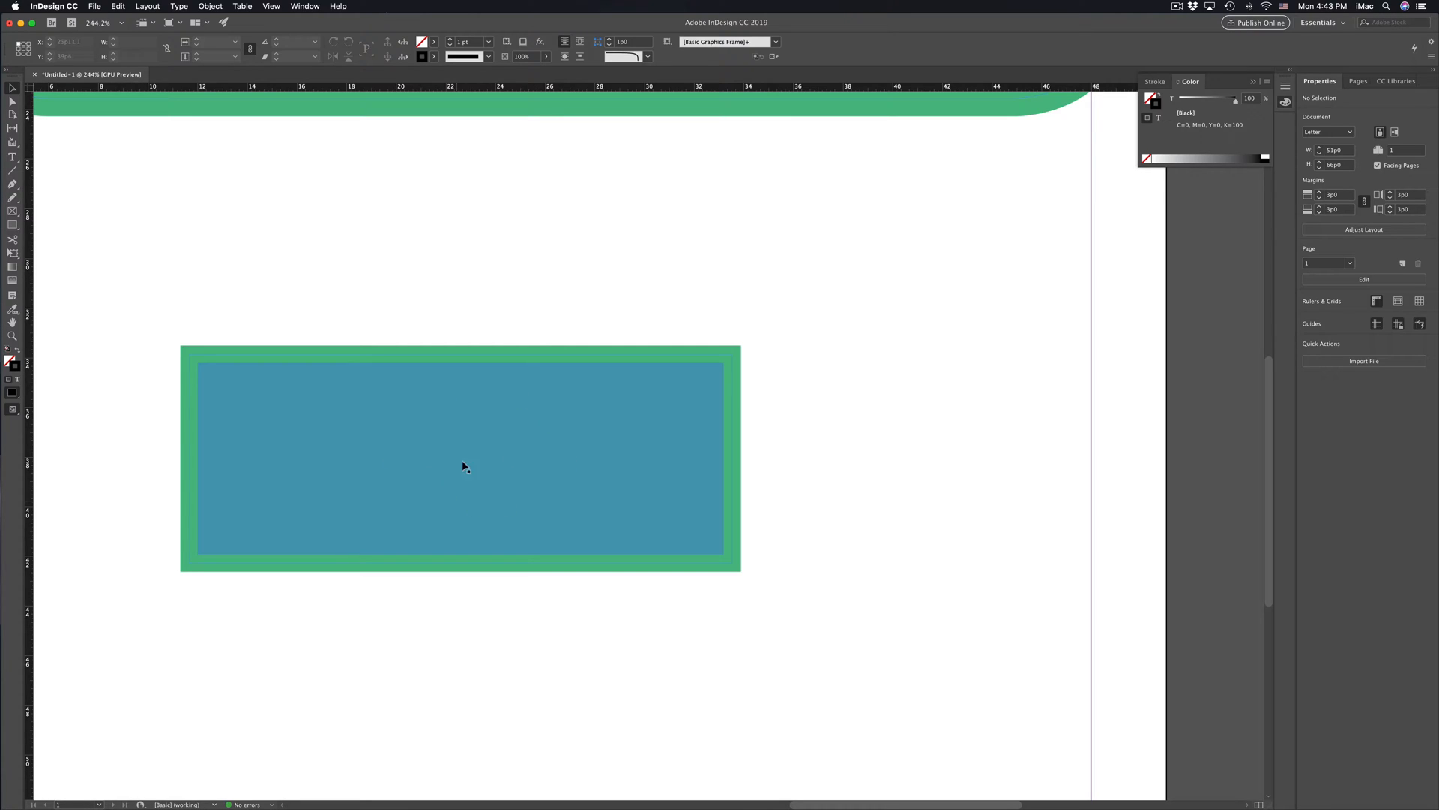
pyautogui.moveTo(584, 381)
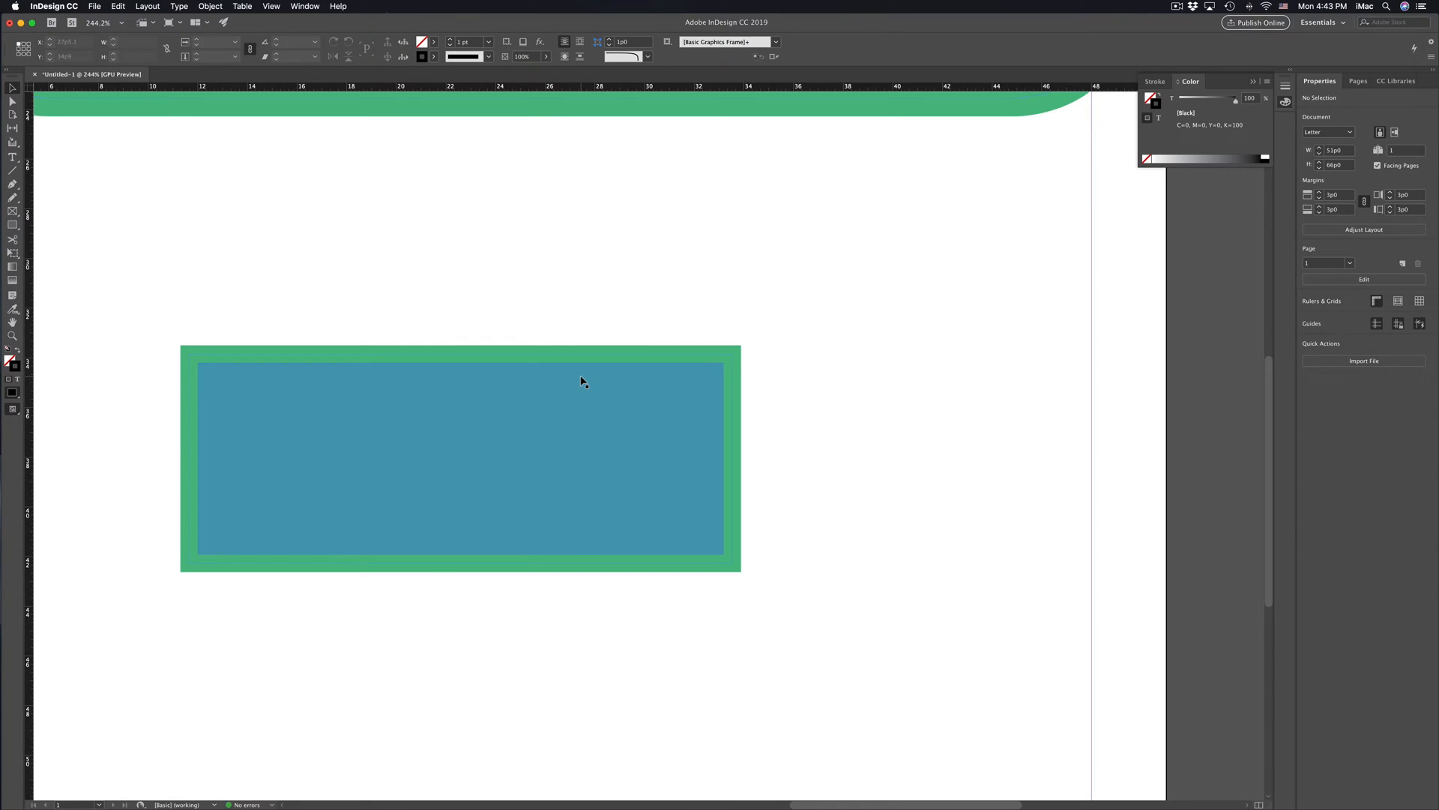
pyautogui.click(459, 459)
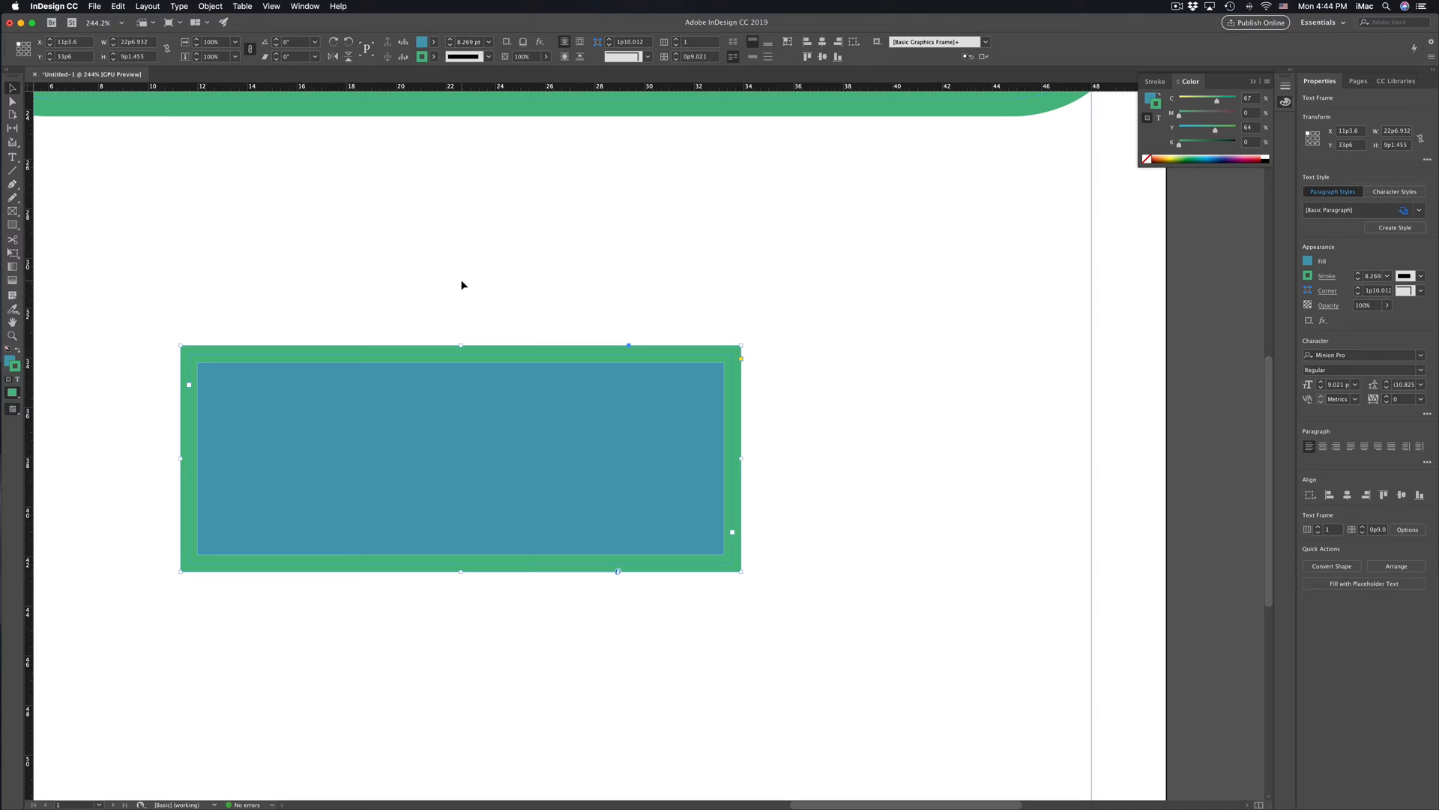
pyautogui.moveTo(259, 84)
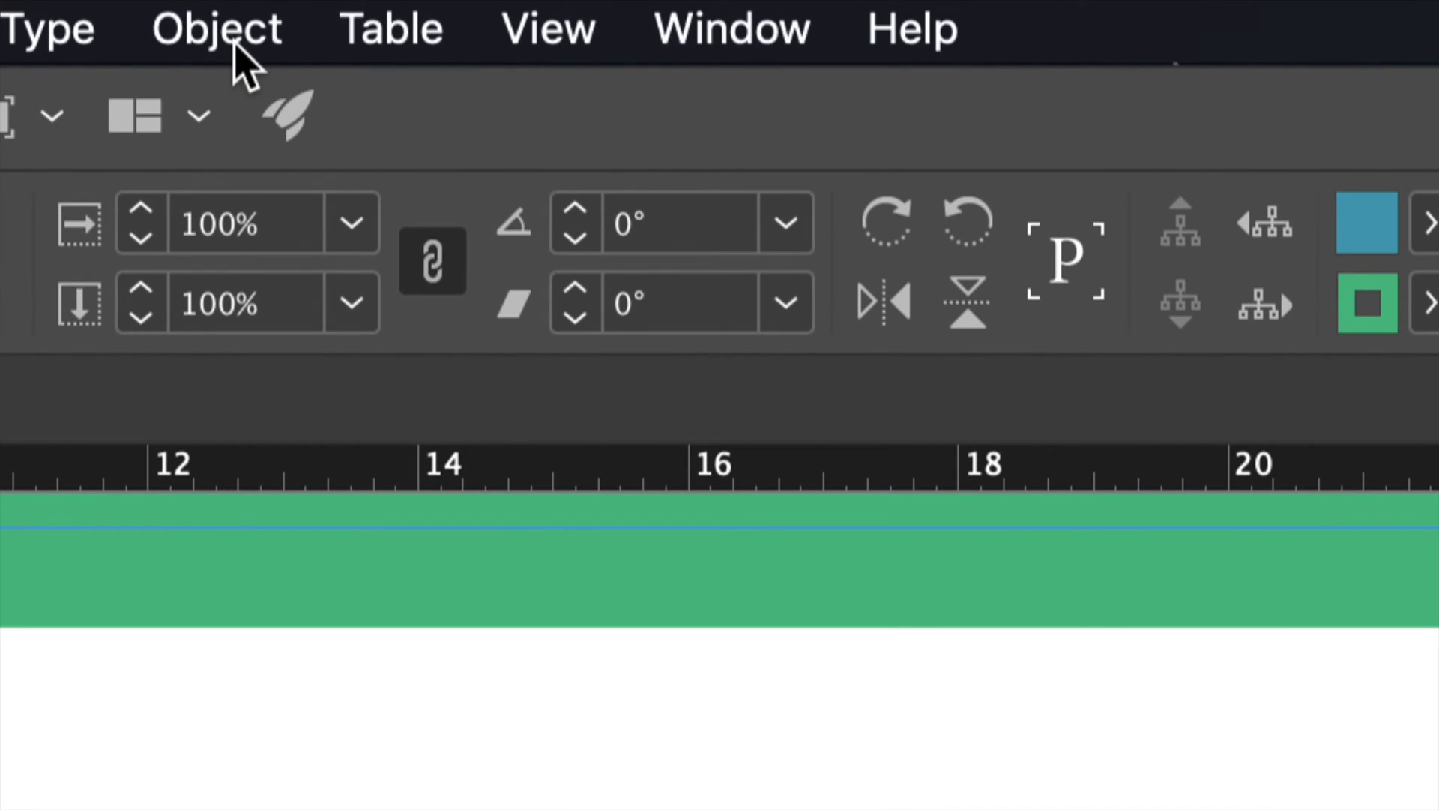
# Bring up Object > Corner Options for the rectangle and move the dialog aside
pyautogui.click(216, 27)
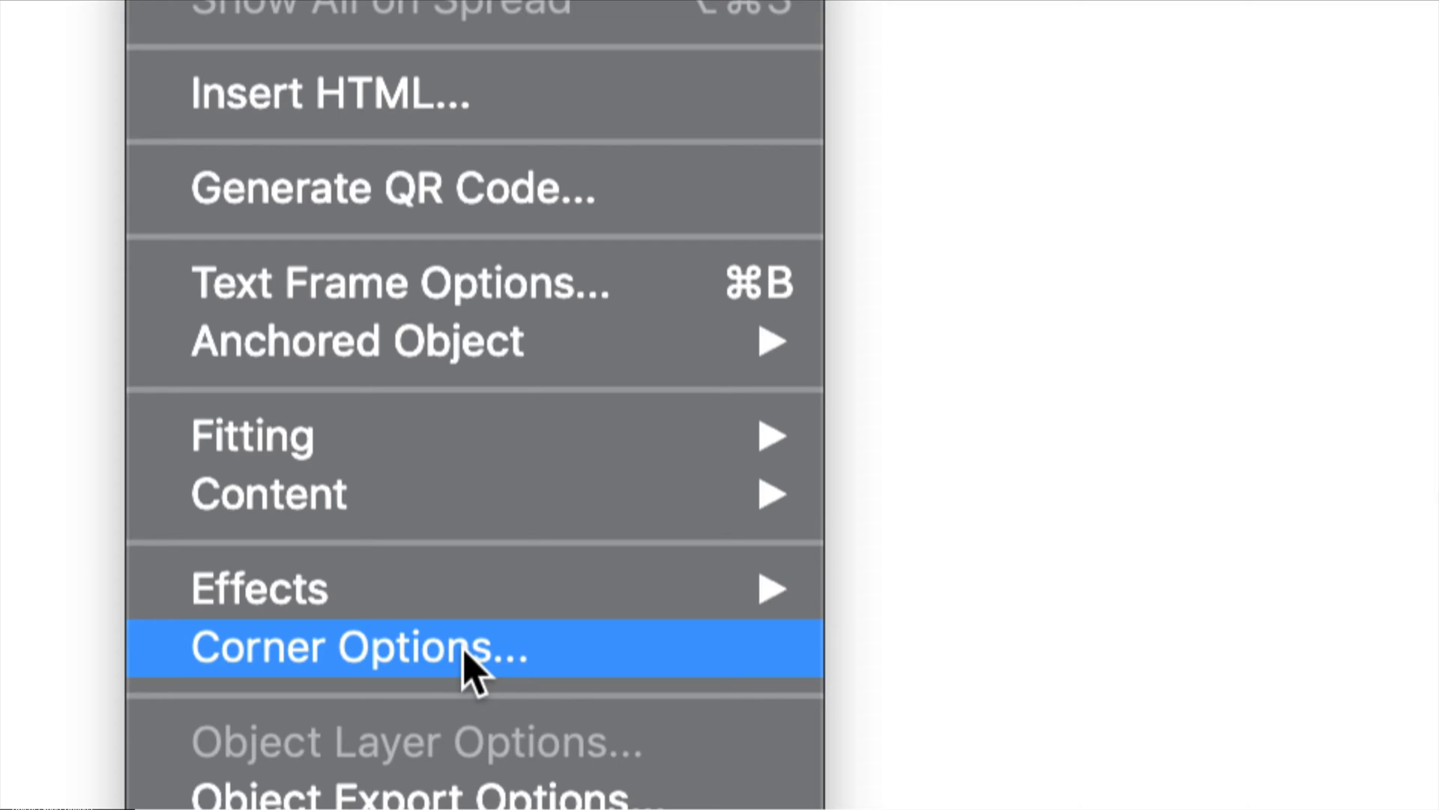
pyautogui.click(358, 648)
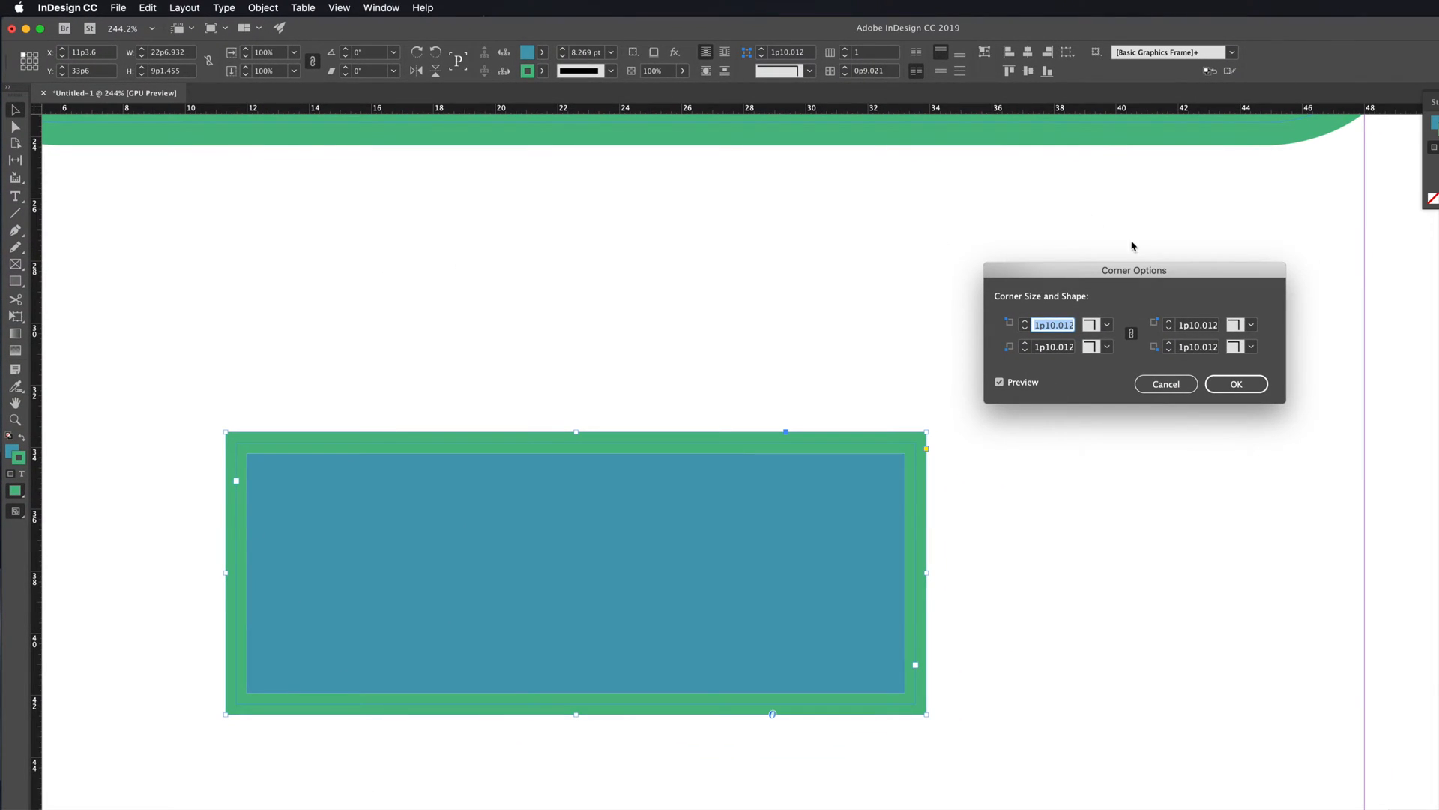
pyautogui.moveTo(1134, 270); pyautogui.dragTo(1114, 421)
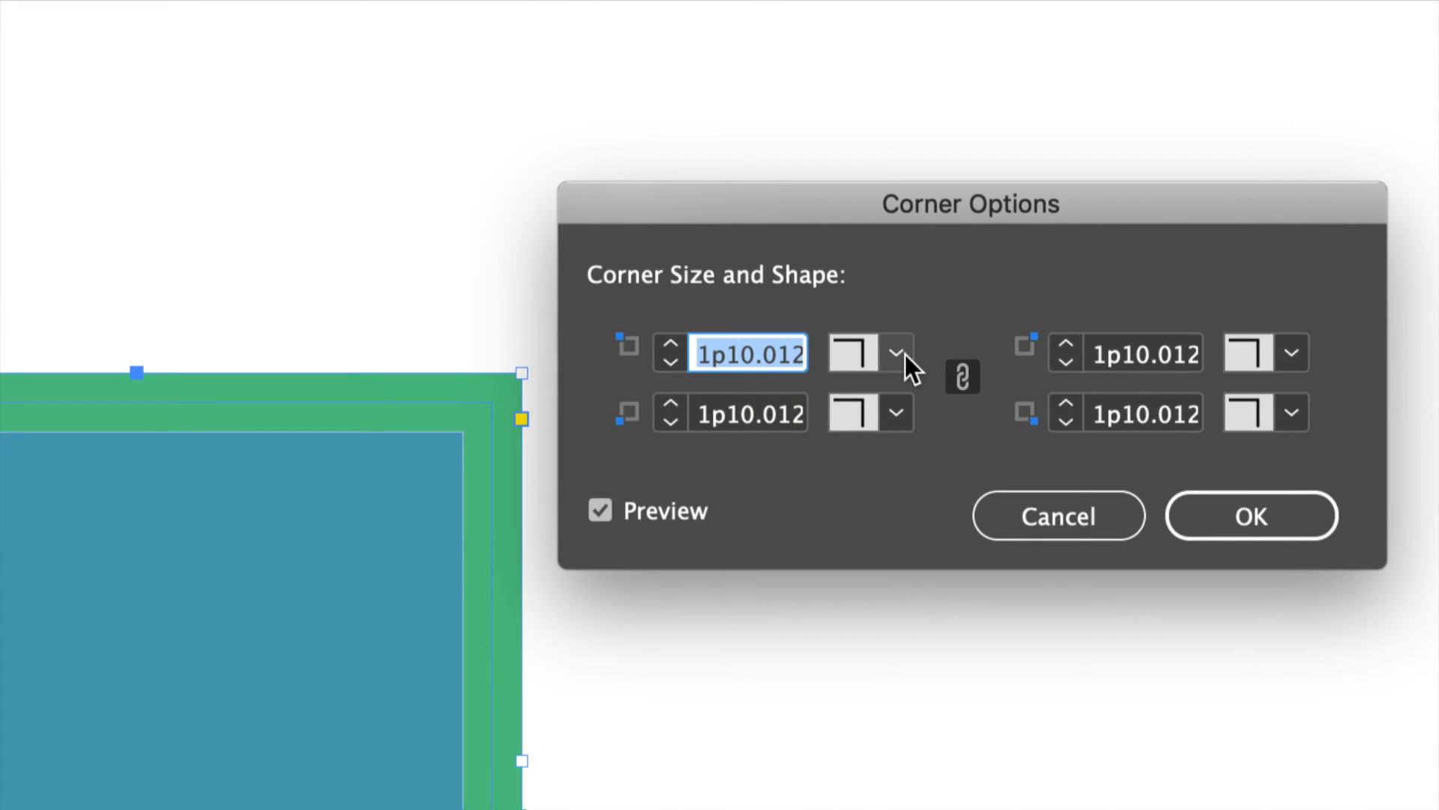
# Set the corner shape to Rounded, try size 5p5, settle on 2p8 and unlink the corners
pyautogui.click(898, 352)
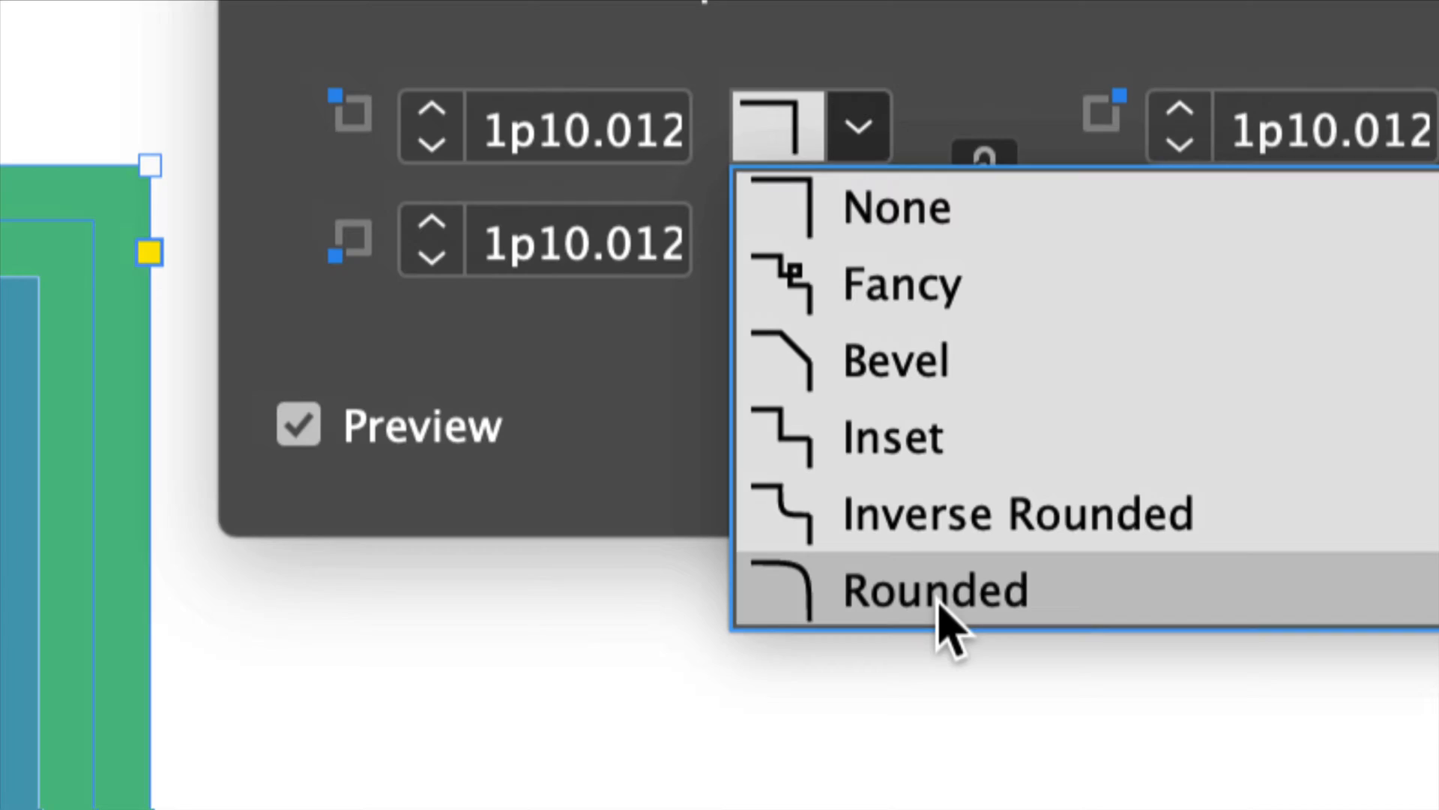
pyautogui.click(934, 591)
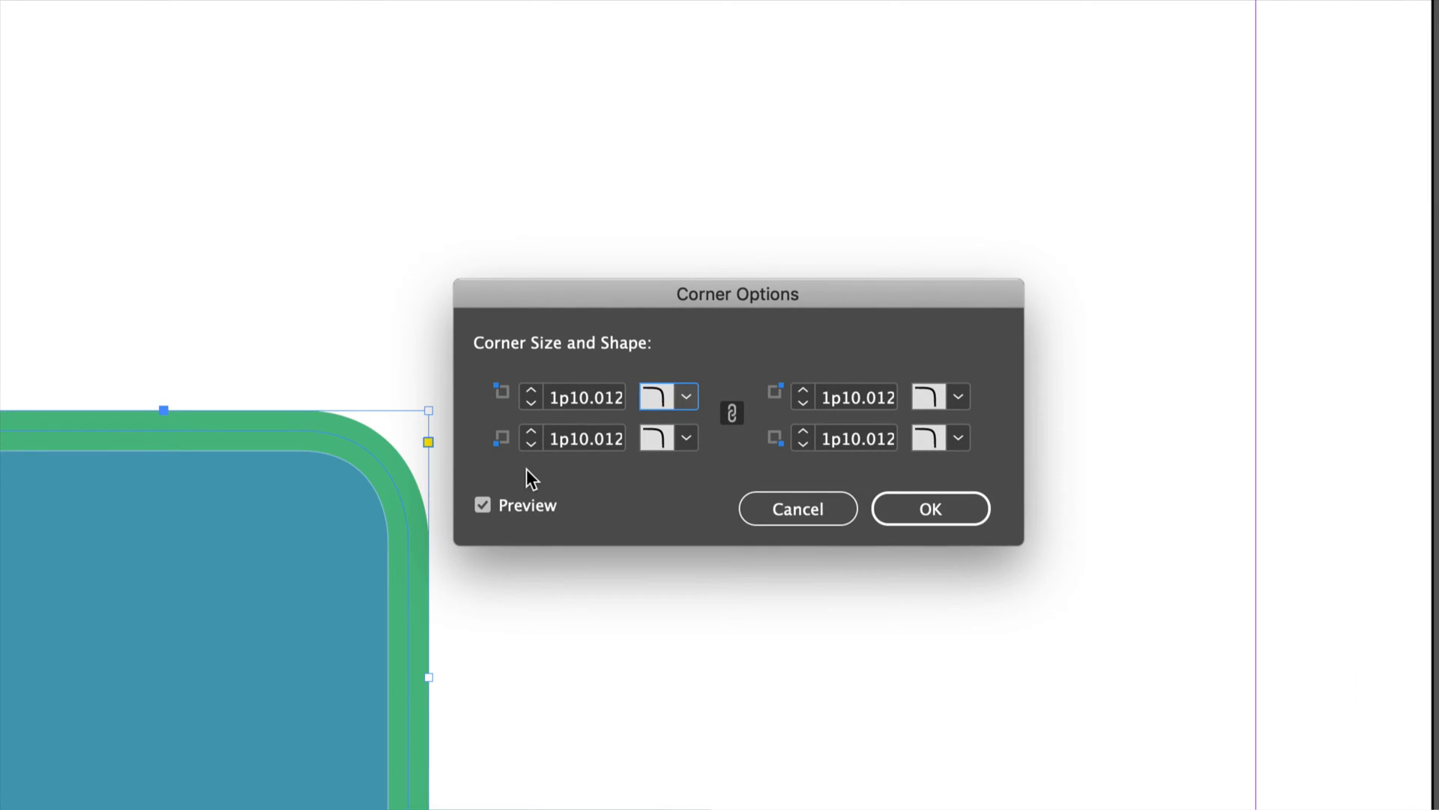
pyautogui.click(532, 390)
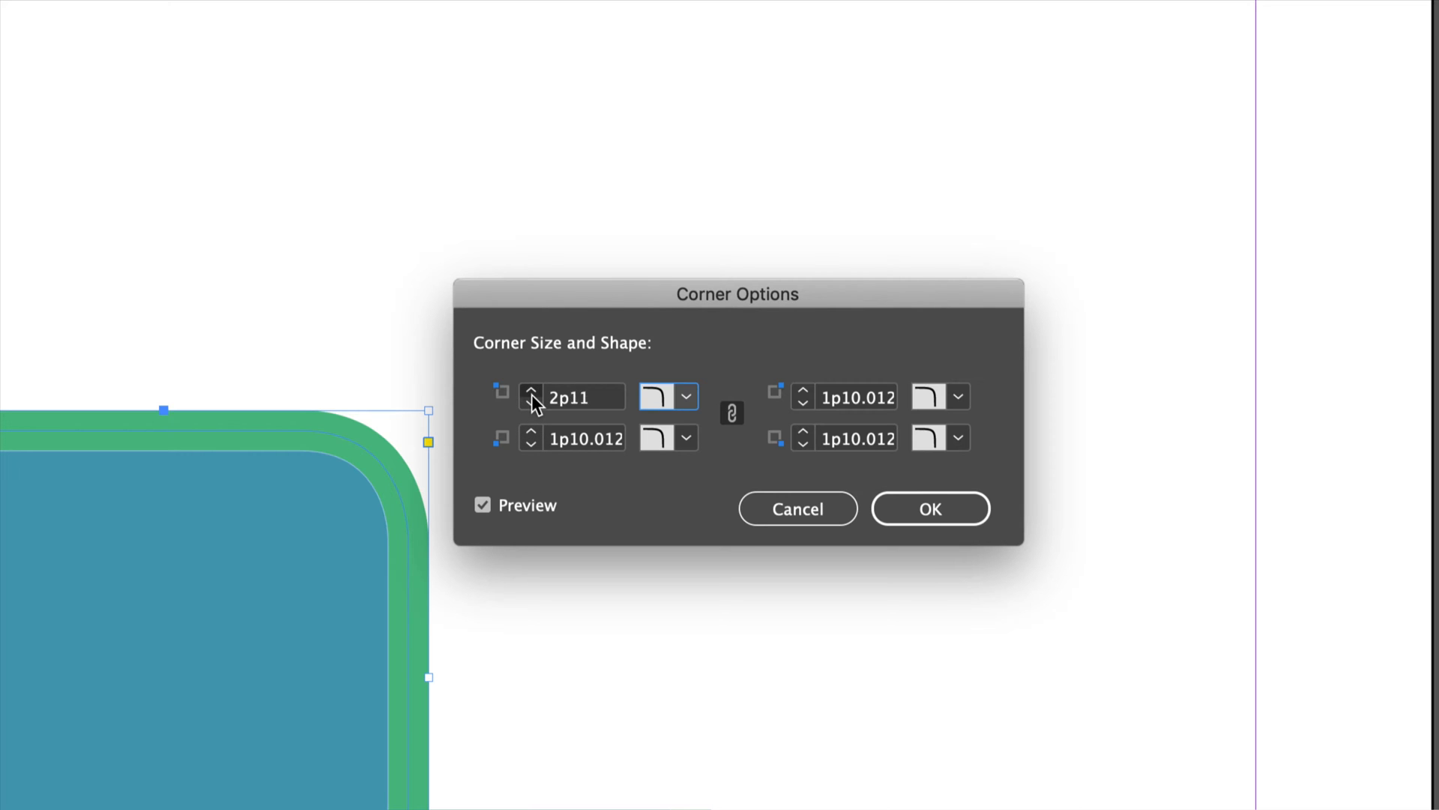
pyautogui.write('5p5')
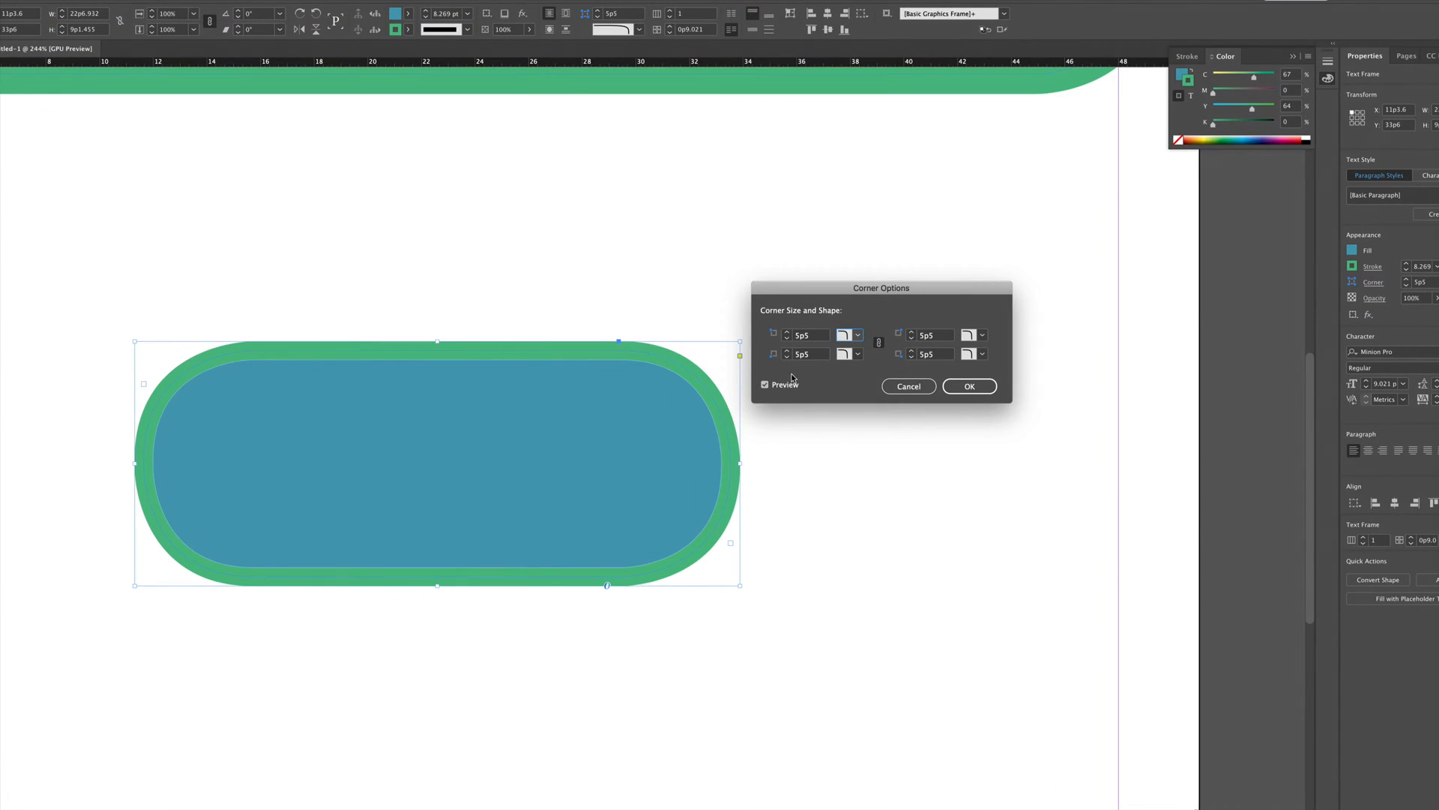
pyautogui.click(787, 333)
pyautogui.write('2p8')
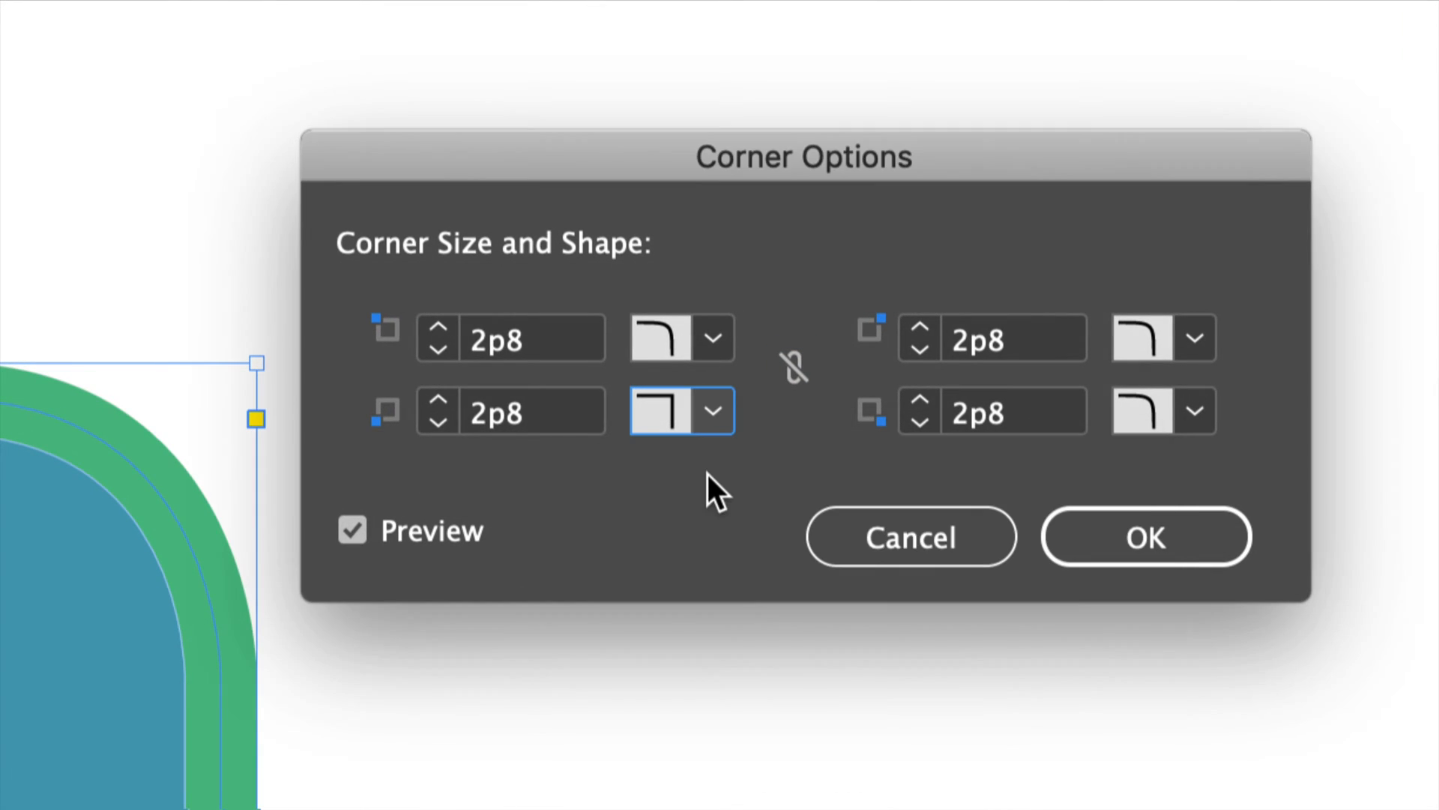
# Set another corner's shape back to None so only the top-left stays rounded
pyautogui.click(1194, 411)
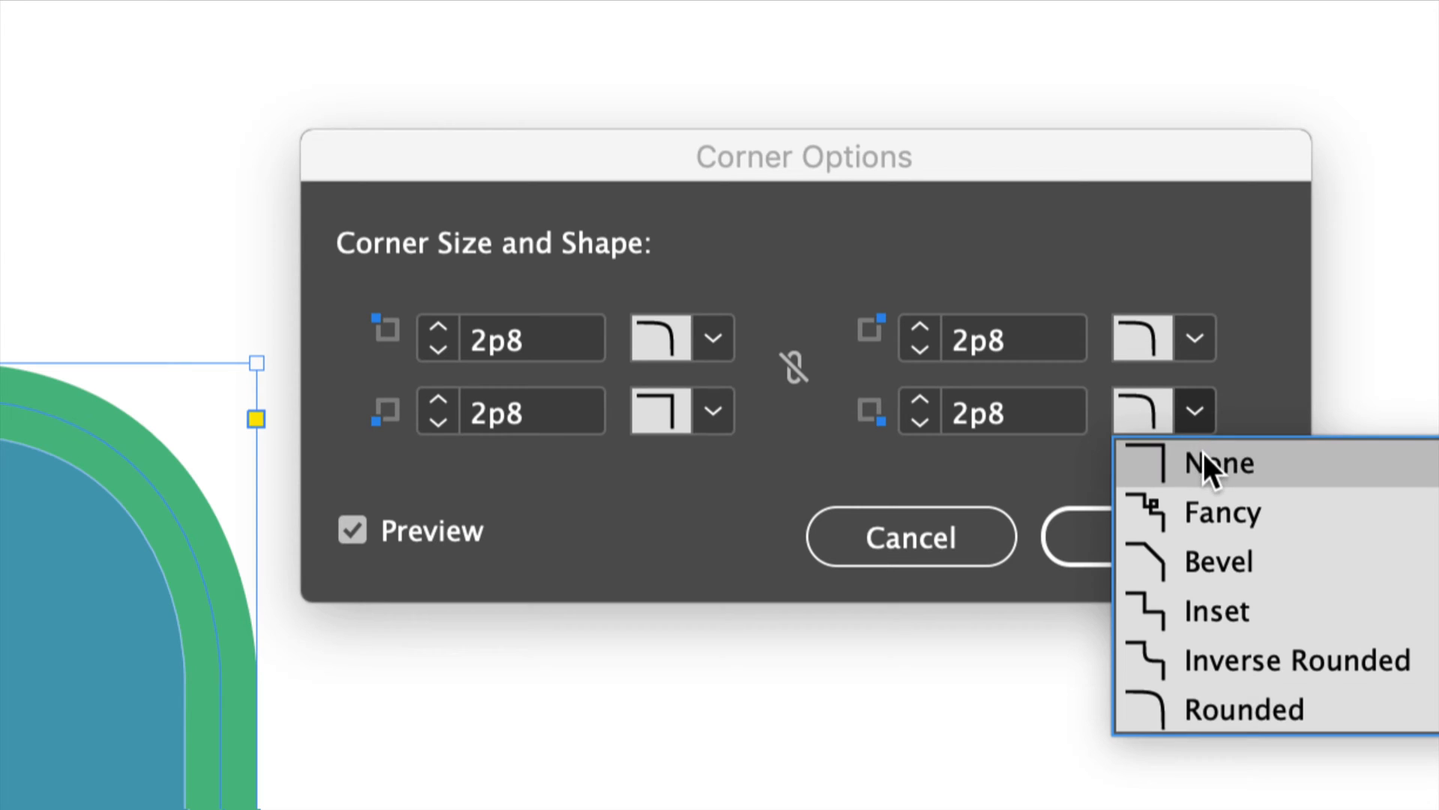
pyautogui.click(1218, 462)
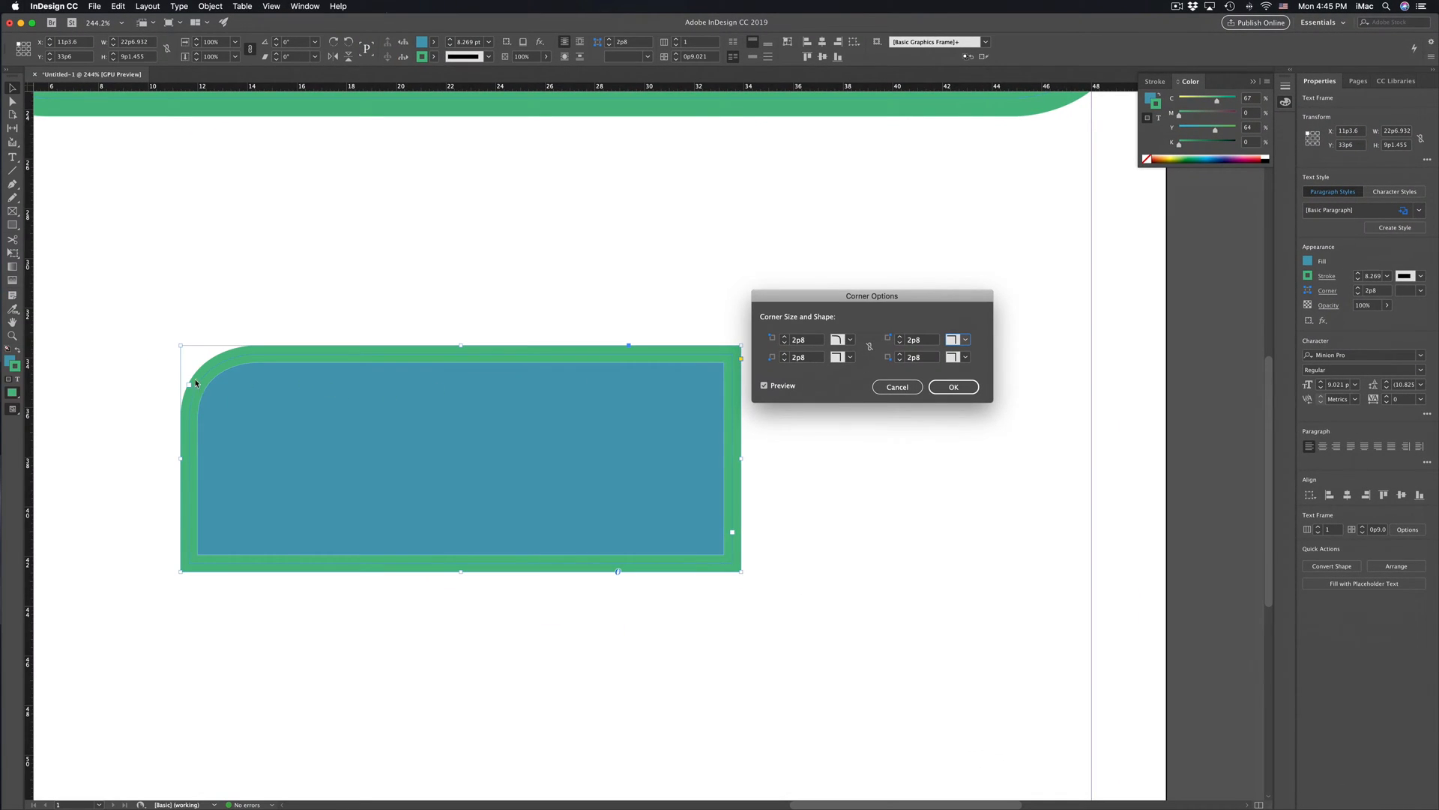
pyautogui.moveTo(318, 357)
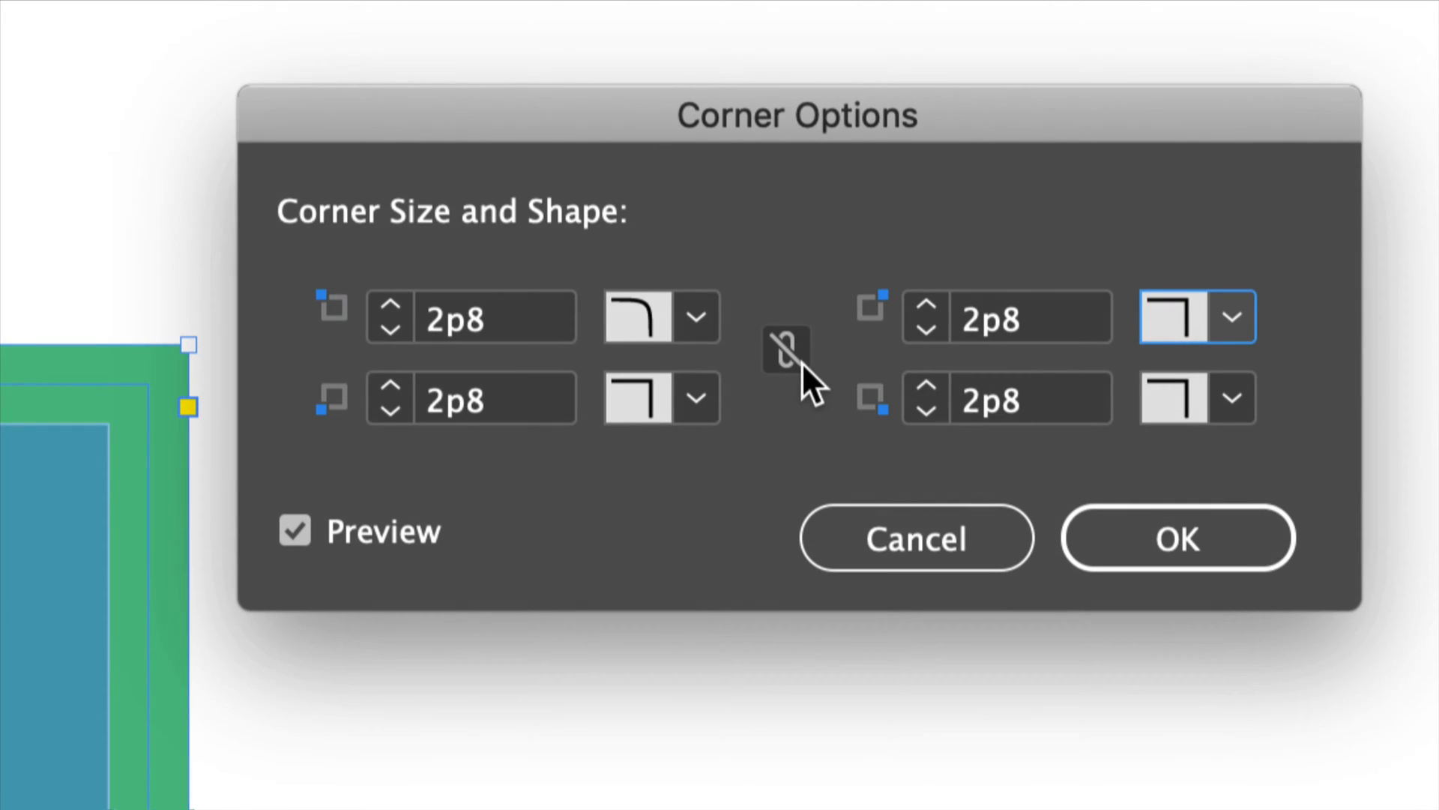
# Relink the corners and preview Fancy, Bevel and Inverse Rounded shapes
pyautogui.click(784, 351)
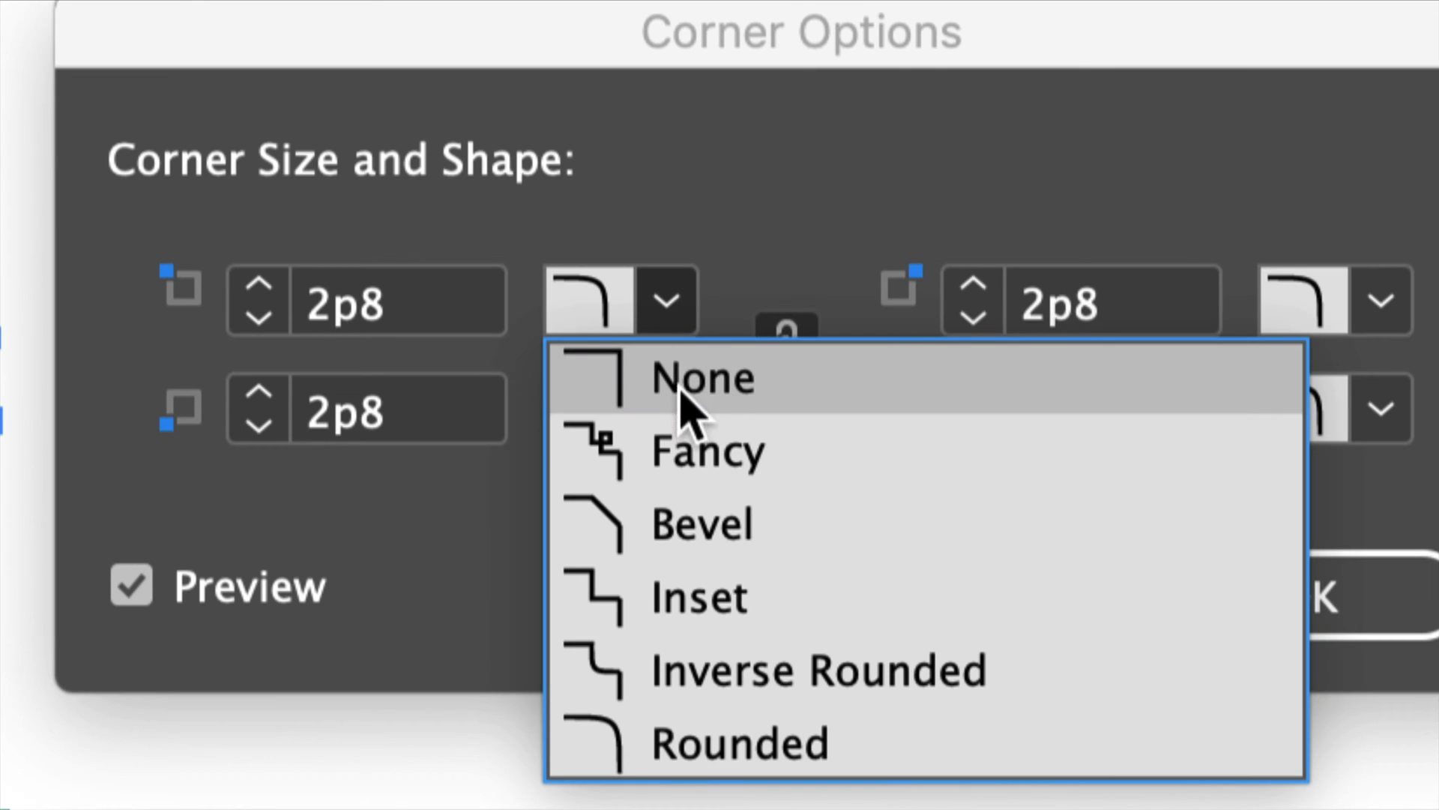
pyautogui.moveTo(735, 597)
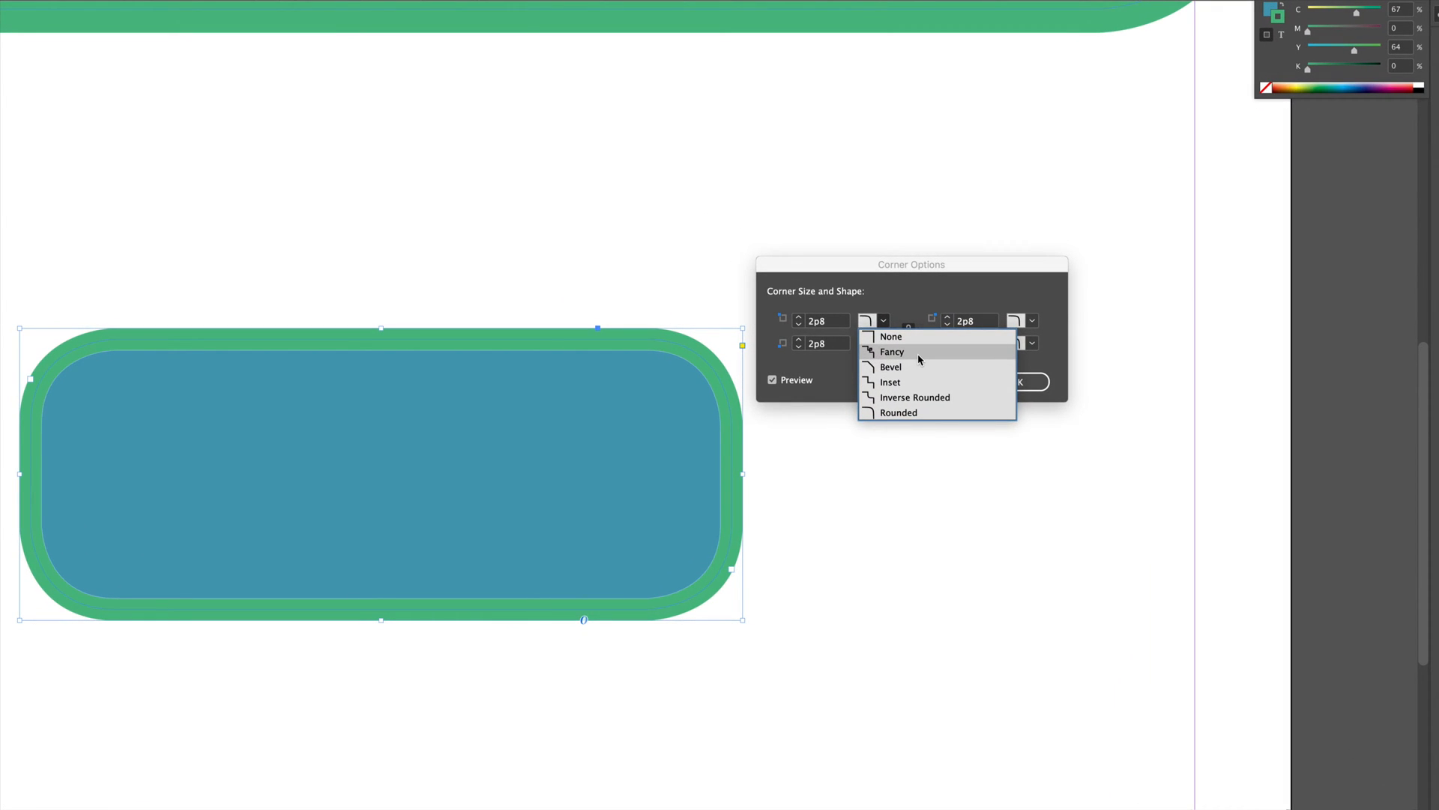
pyautogui.click(890, 350)
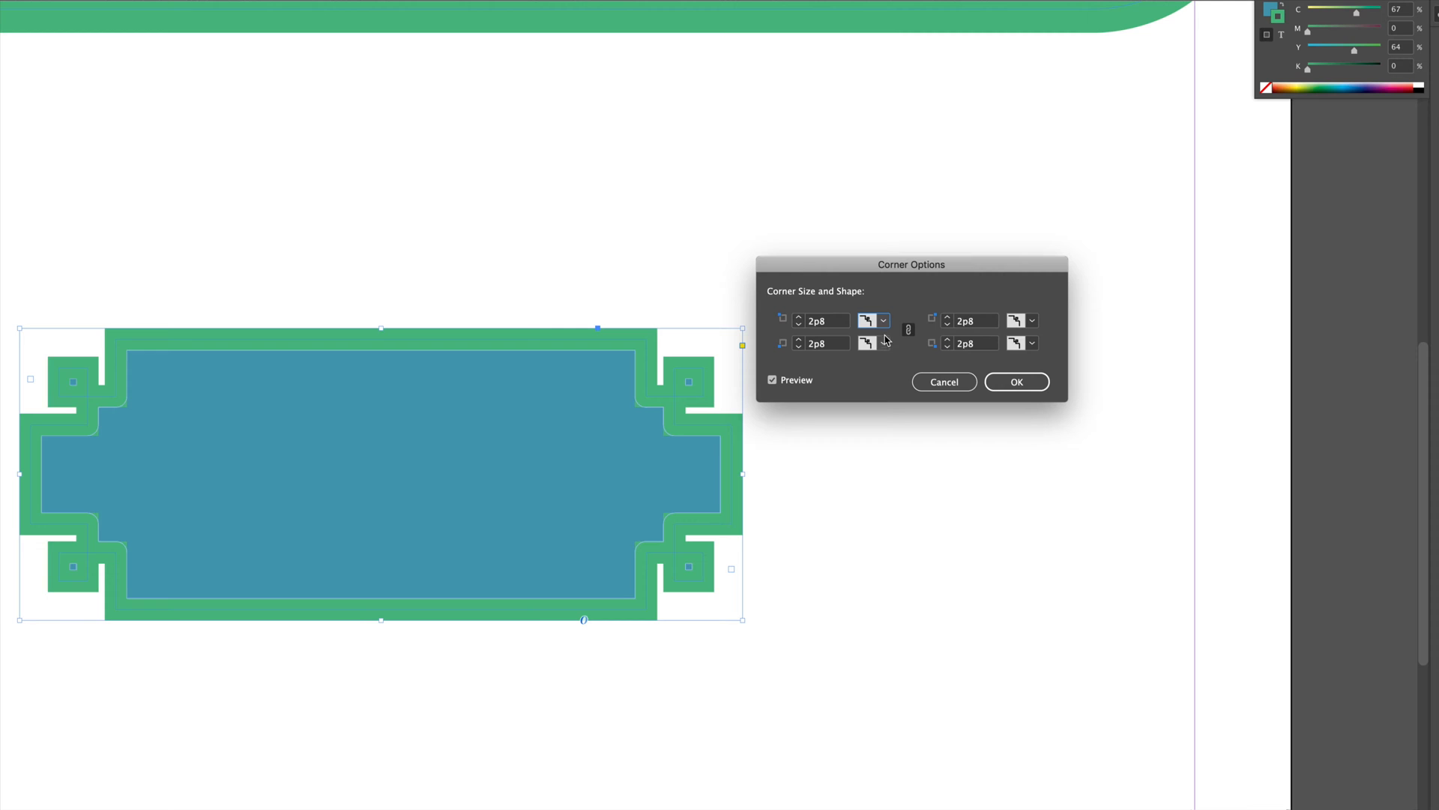
pyautogui.click(885, 321)
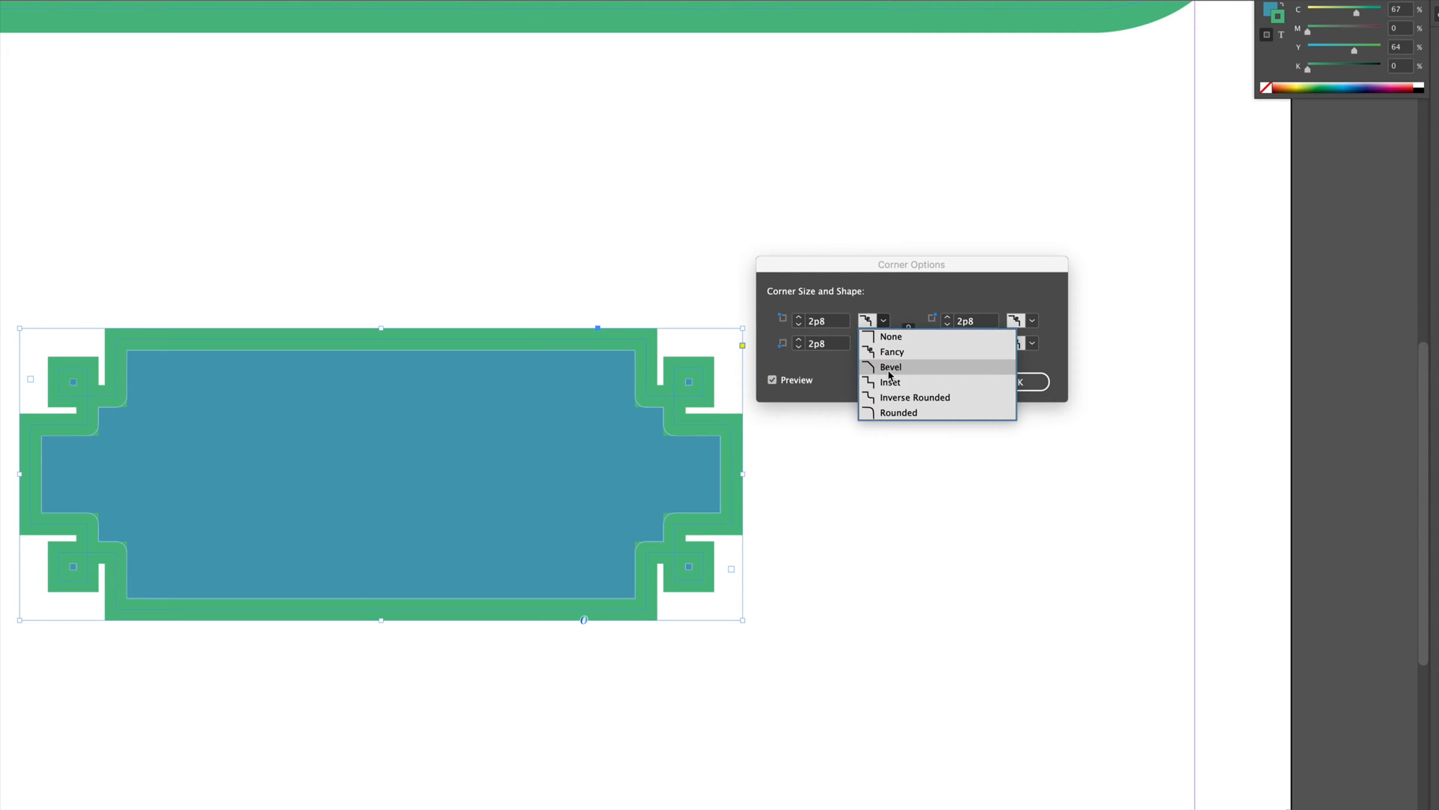
pyautogui.click(891, 366)
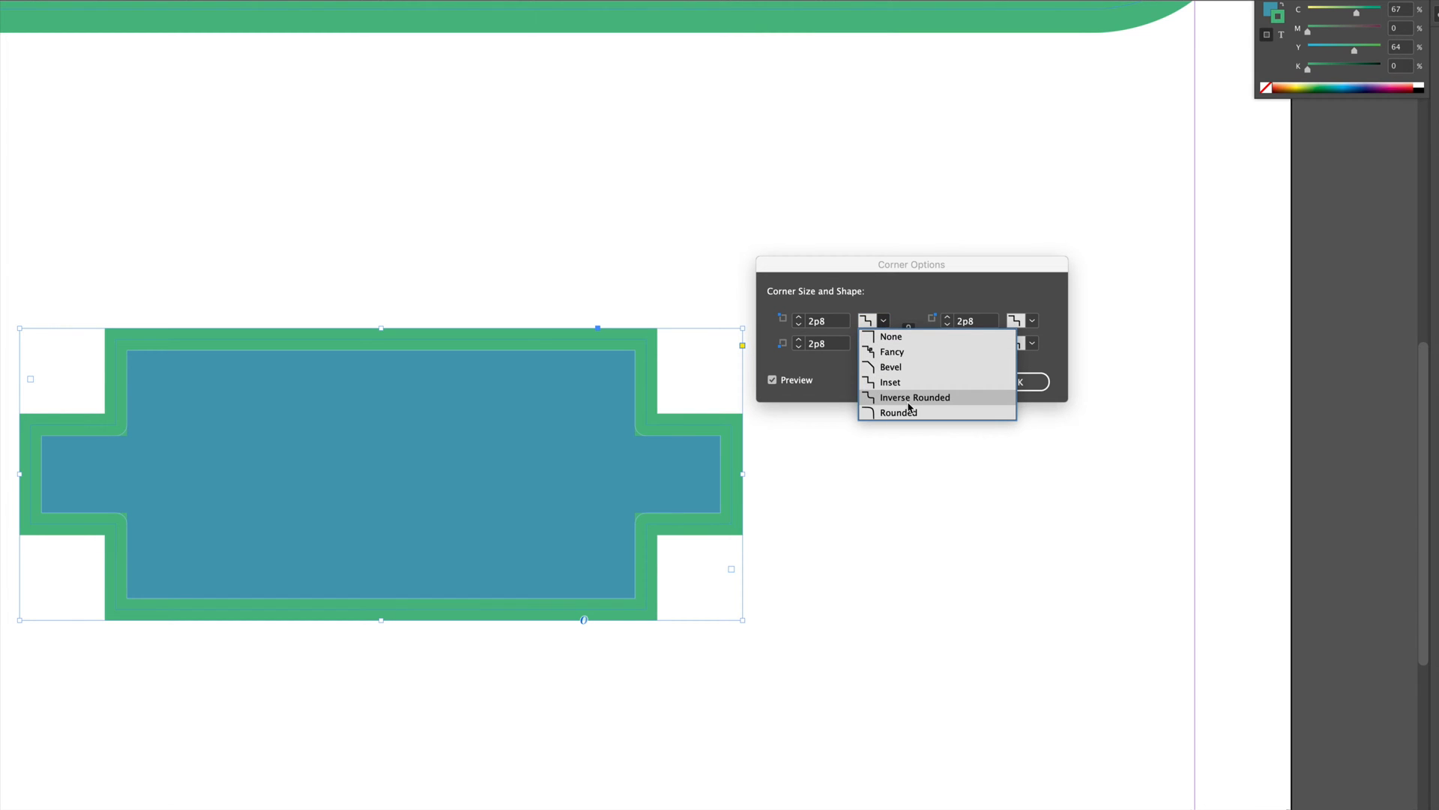
pyautogui.click(898, 412)
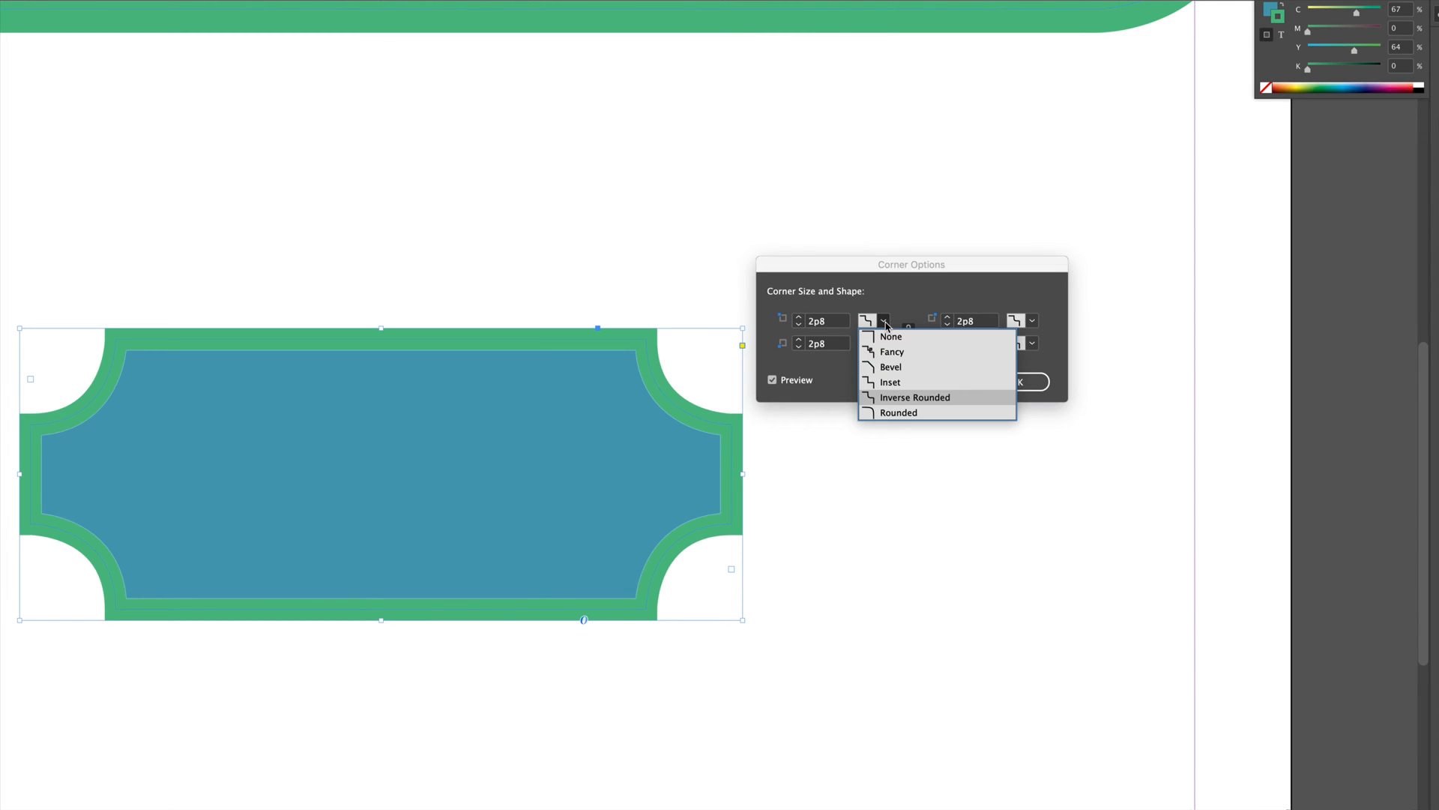
# Choose Rounded for all four corners at 2p8 and confirm with OK
pyautogui.click(898, 412)
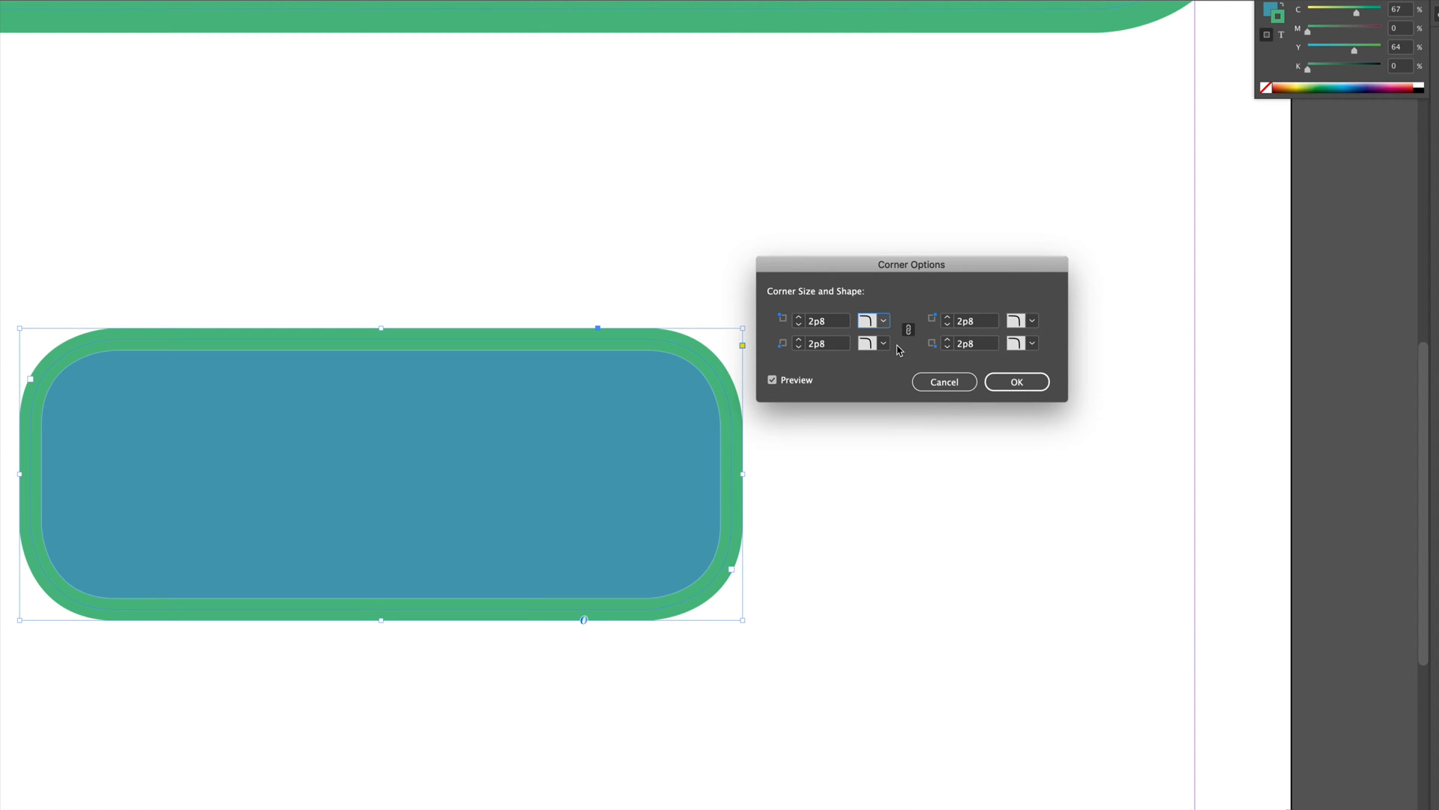
pyautogui.click(1017, 381)
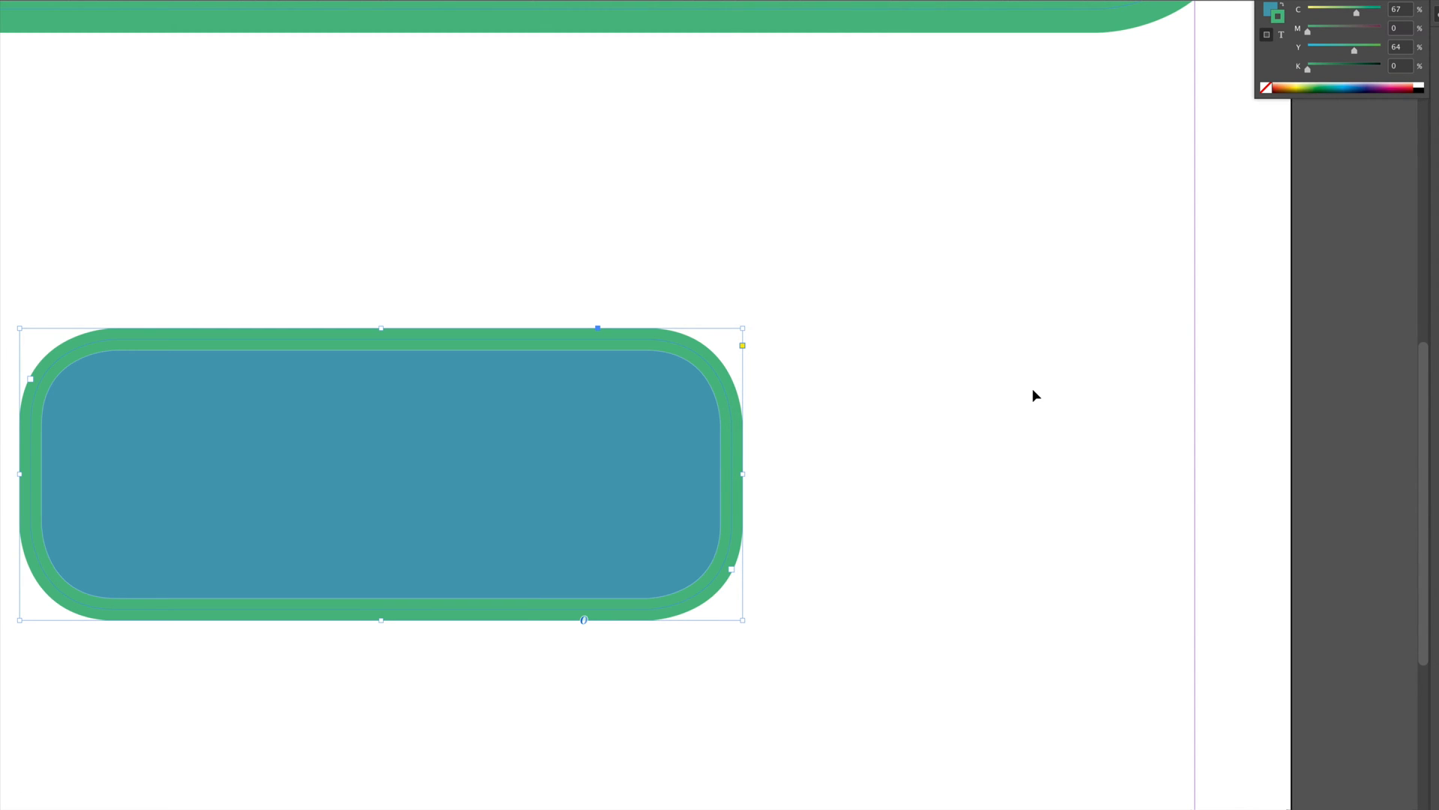
pyautogui.moveTo(847, 355)
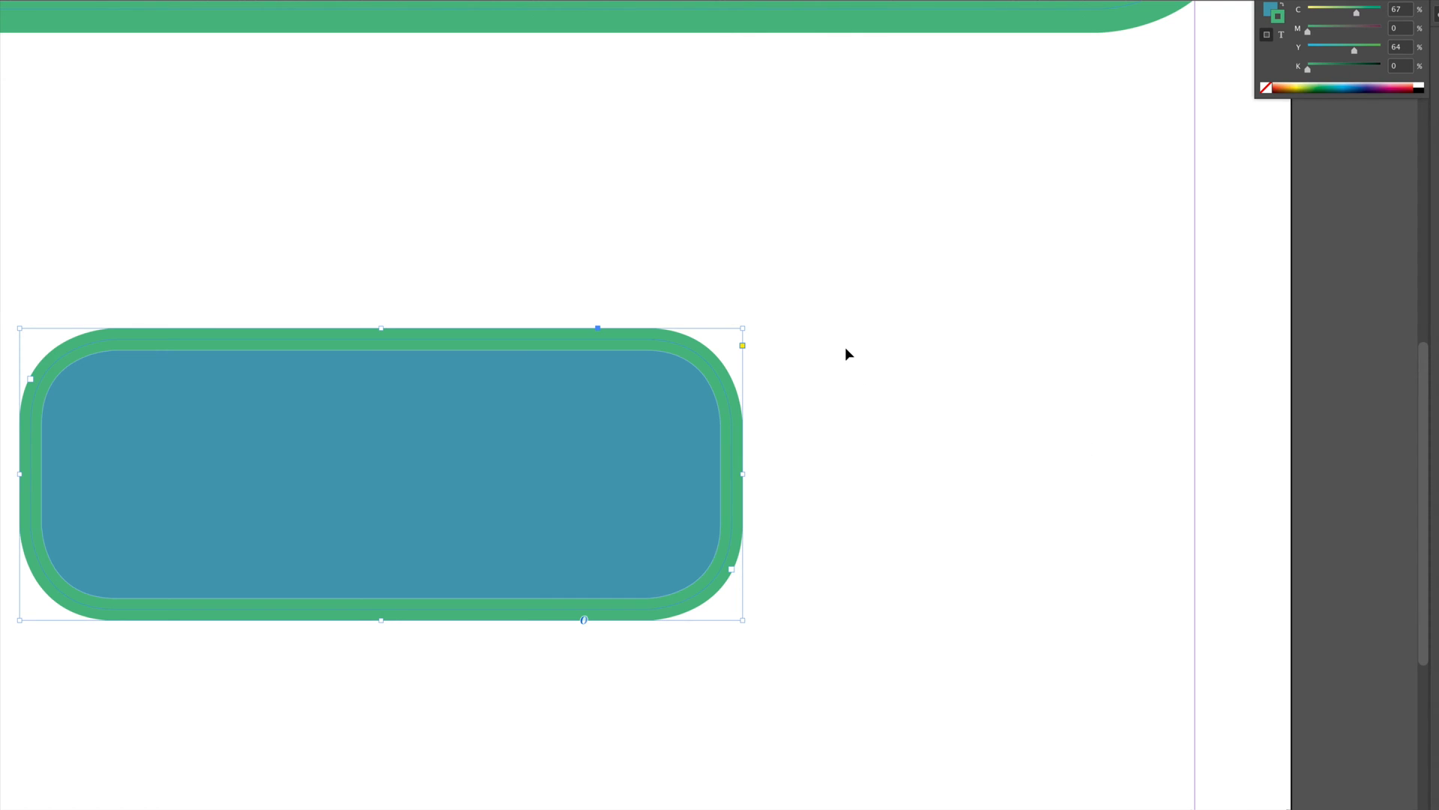